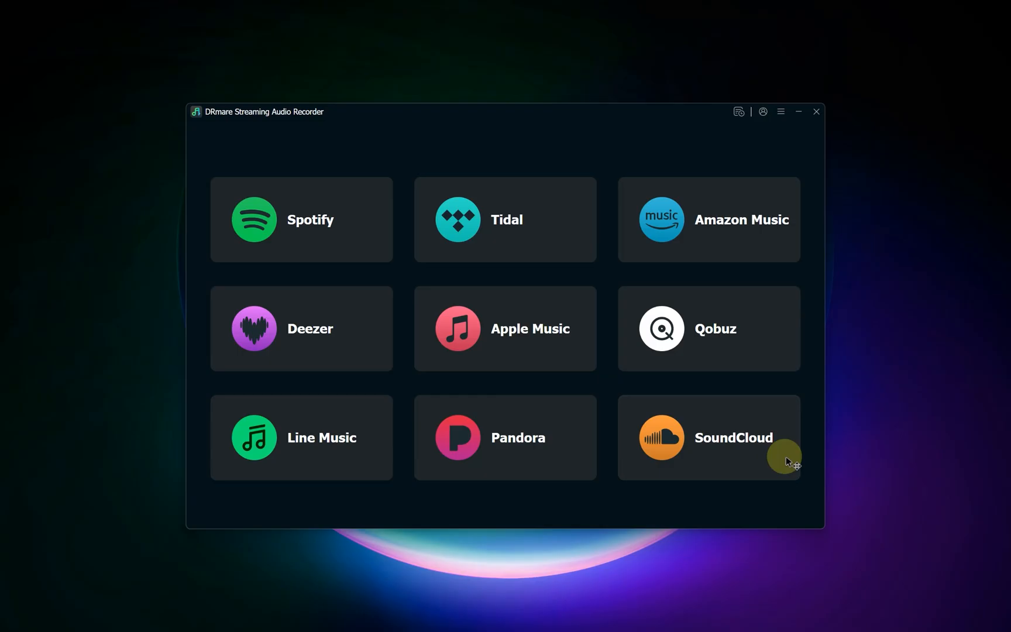
mouse_move(811, 516)
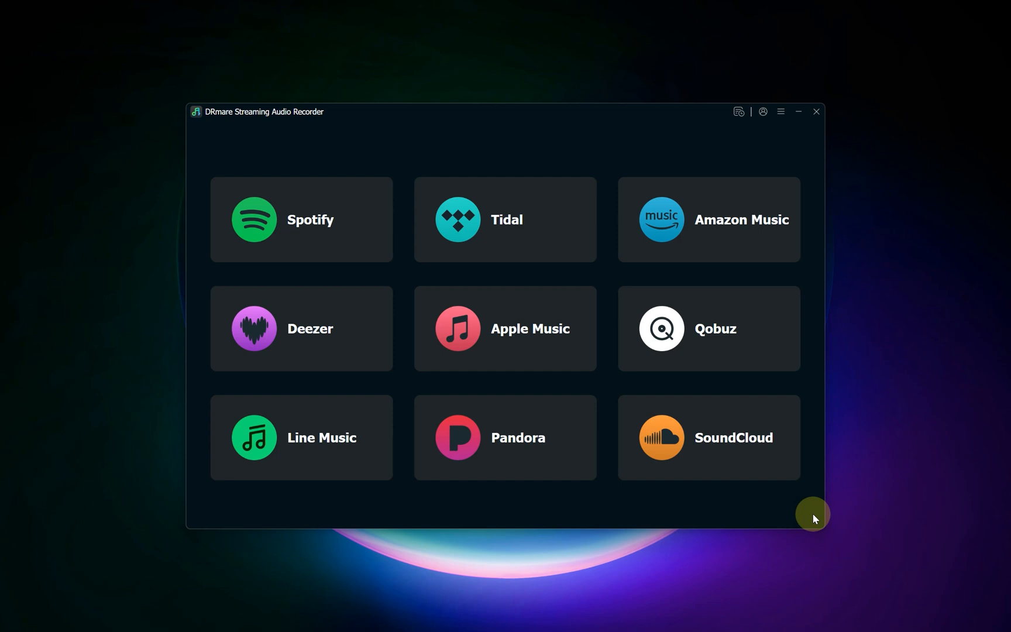
mouse_move(822, 252)
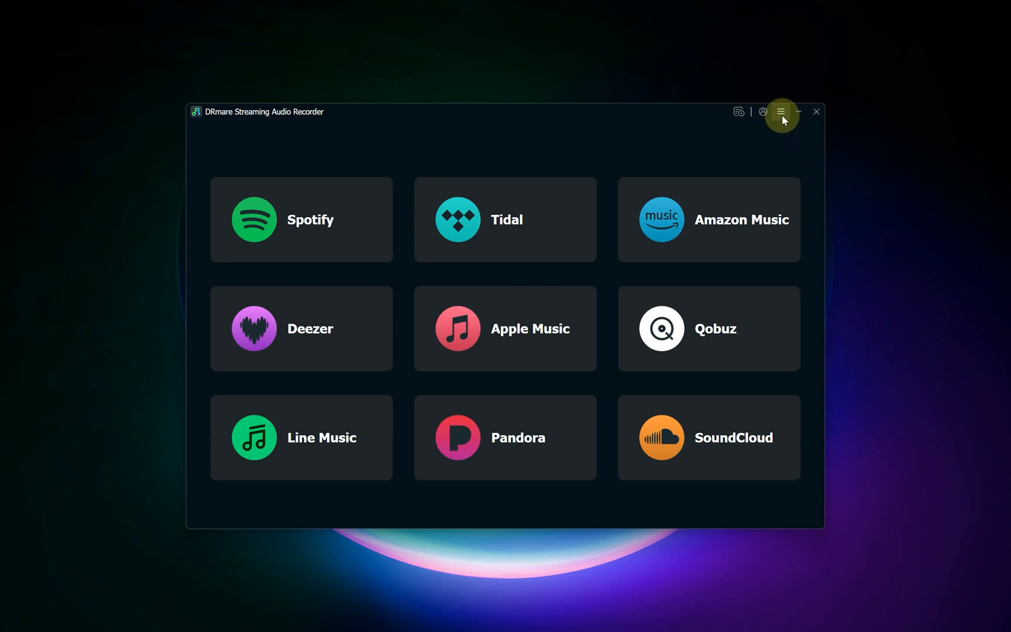
mouse_move(782, 112)
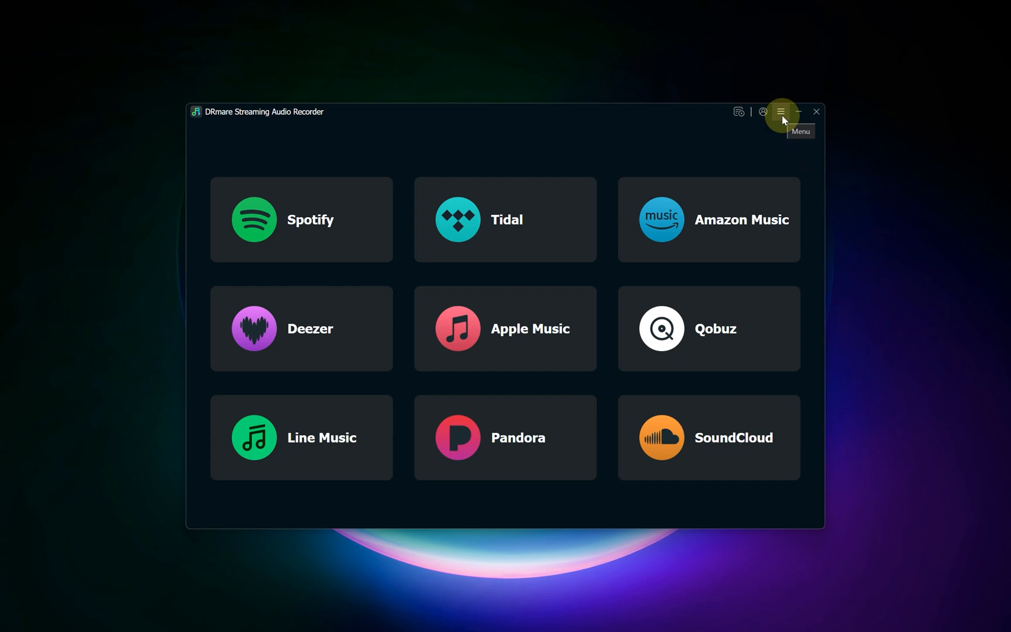
Show the Conversion preferences and check the output format list, keeping MP3
left_click(781, 112)
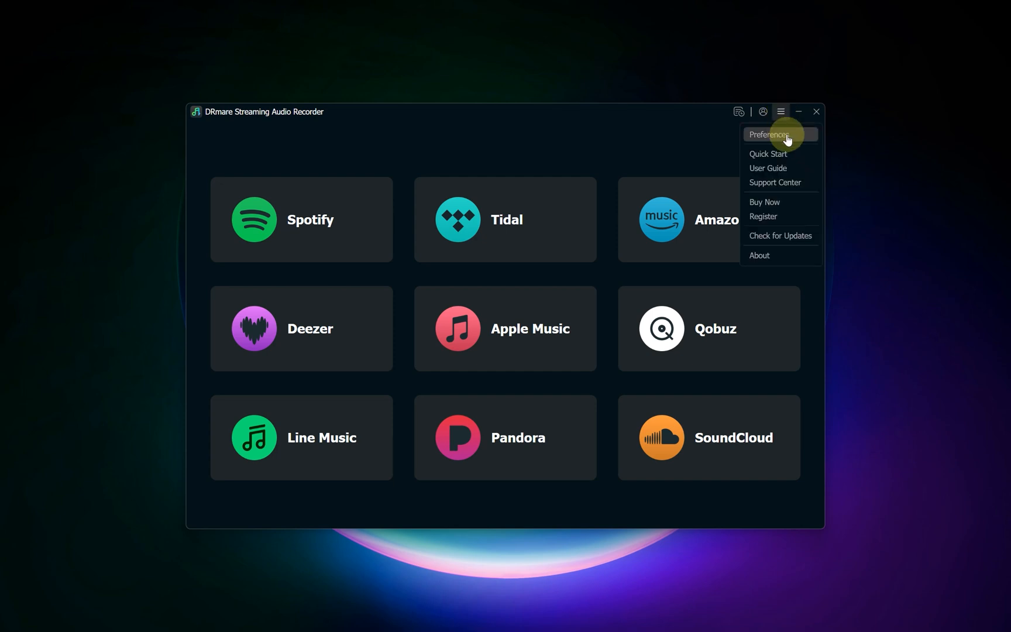
left_click(771, 135)
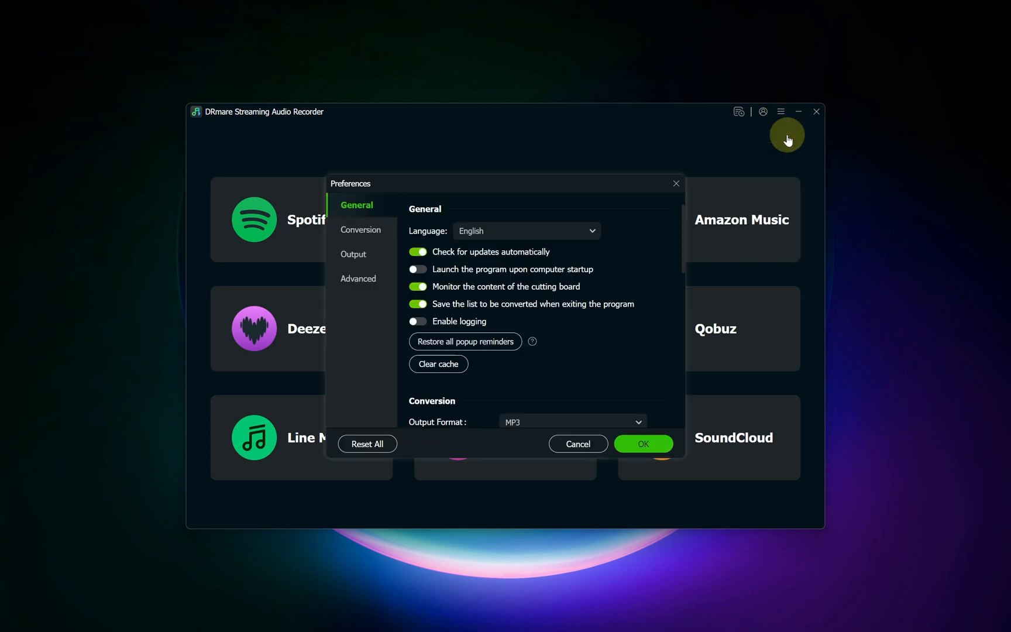
mouse_move(369, 243)
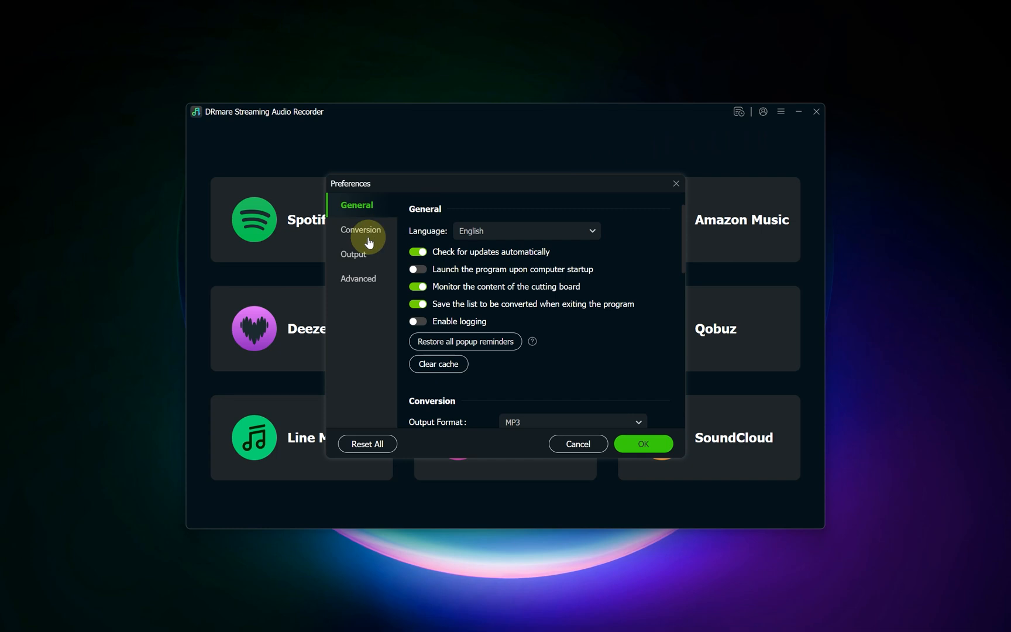
left_click(362, 229)
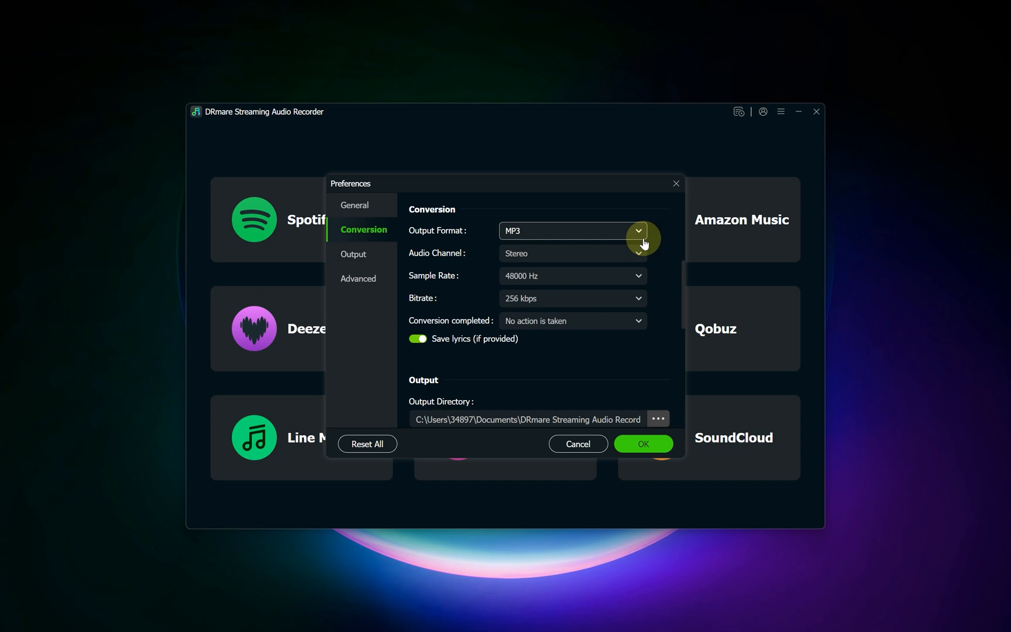
left_click(638, 232)
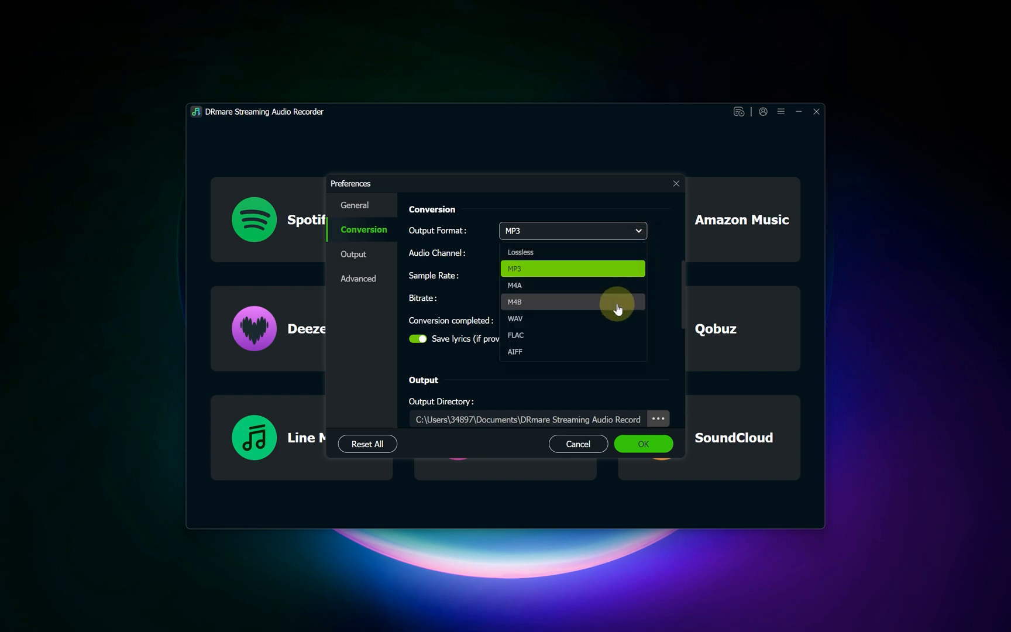
mouse_move(644, 321)
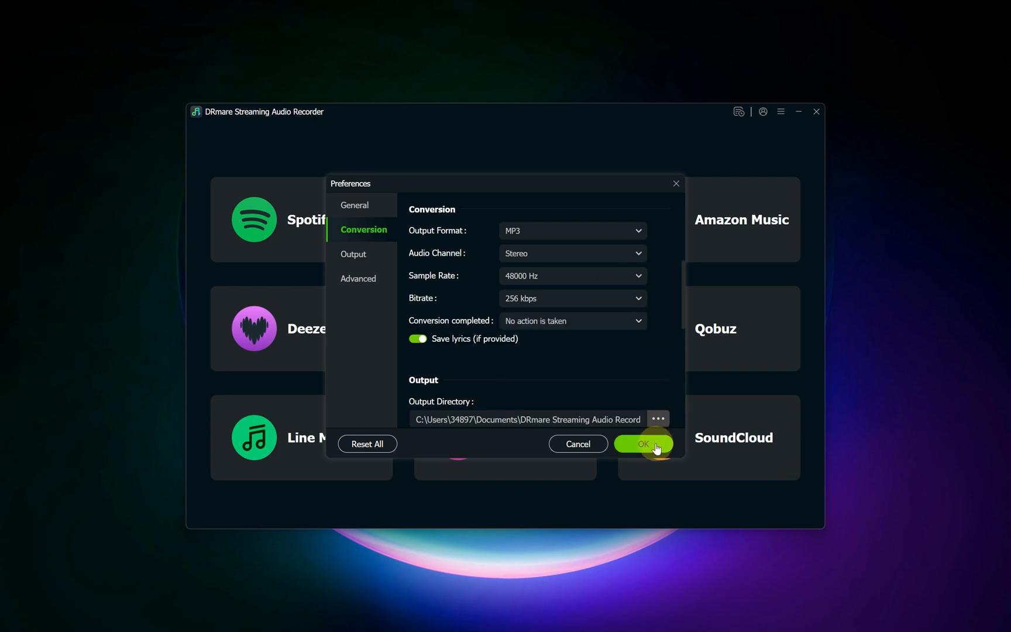
Close Preferences, open the Qobuz web player and sign in
left_click(642, 443)
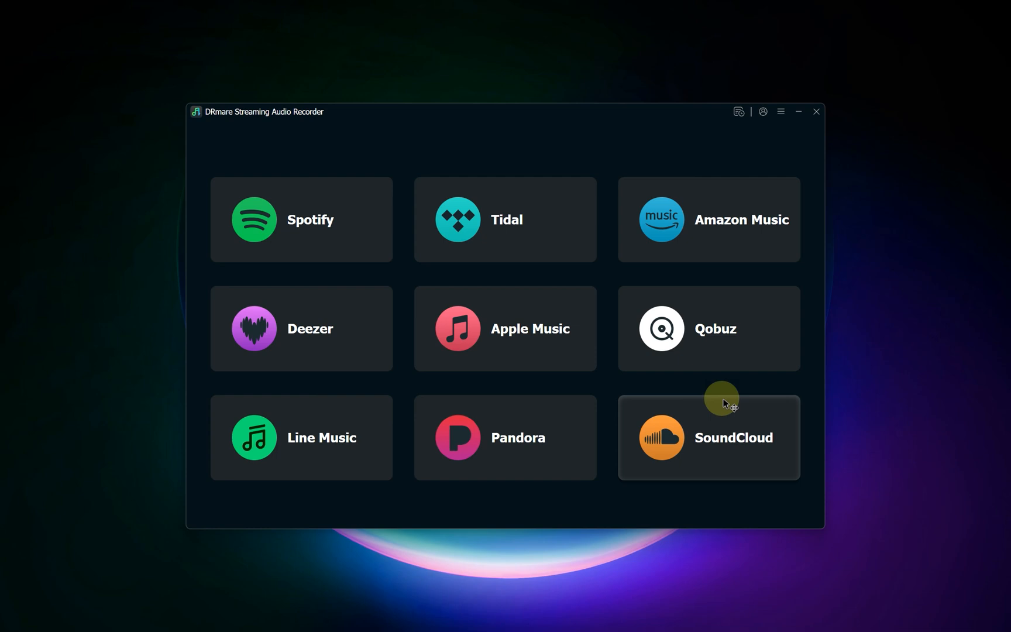
mouse_move(761, 350)
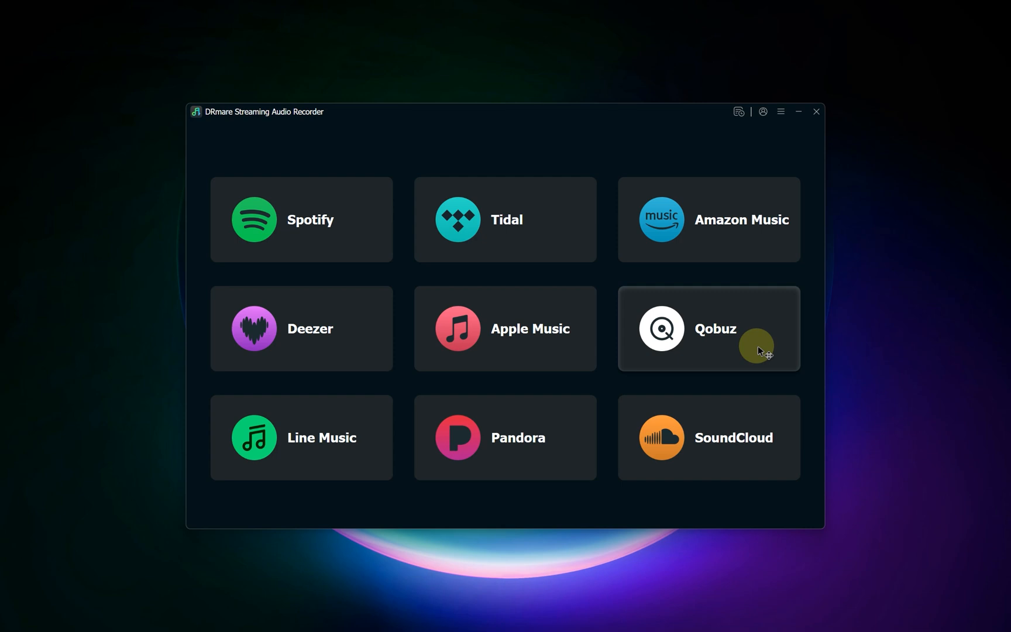
left_click(709, 328)
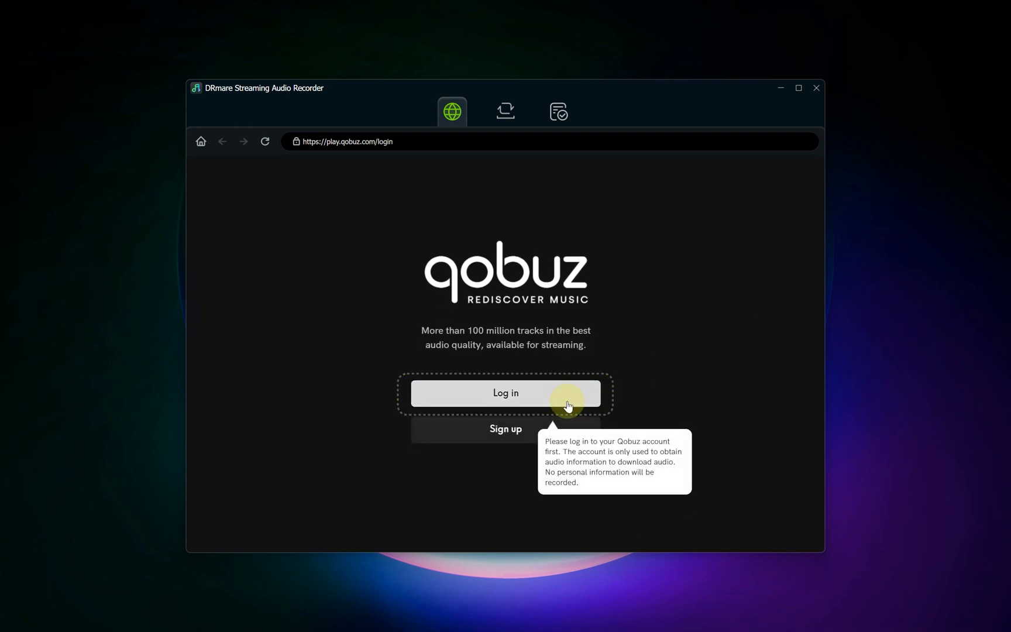
left_click(505, 393)
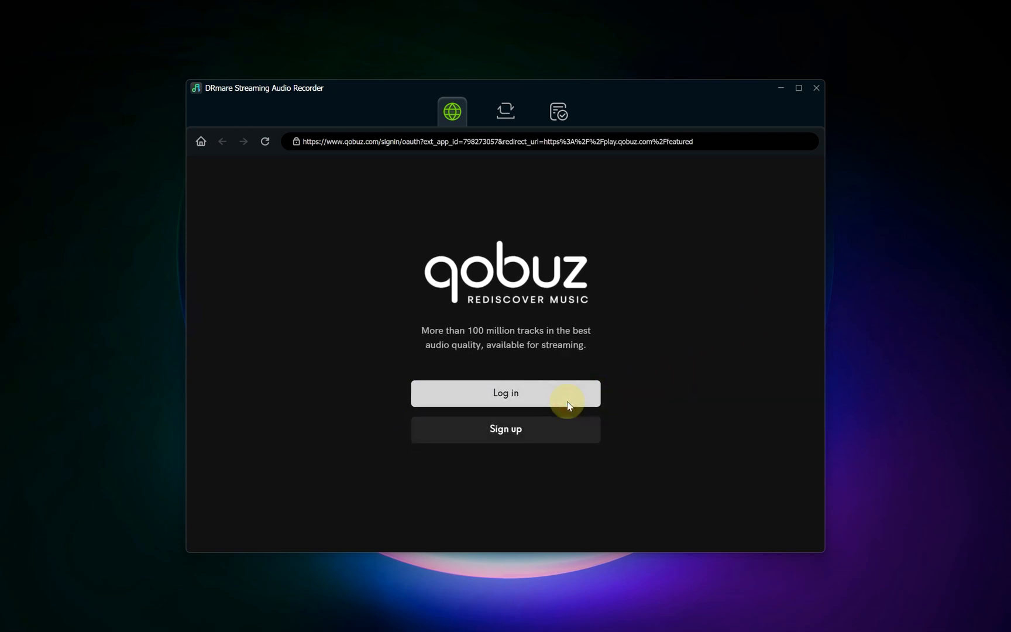
left_click(506, 393)
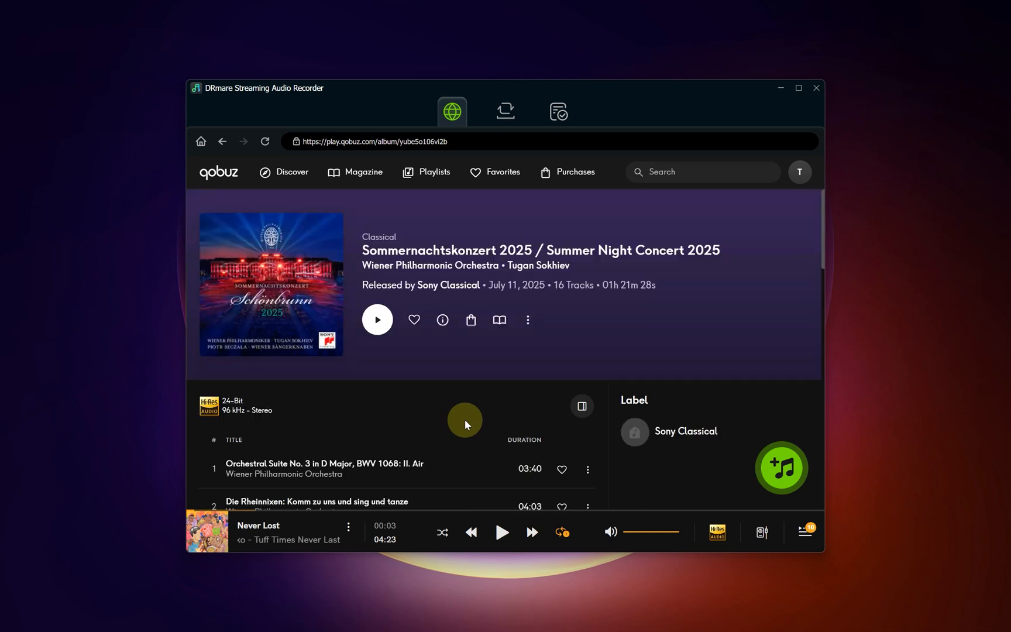
Add all 16 Sommernachtskonzert 2025 album tracks to the conversion list
left_click(781, 467)
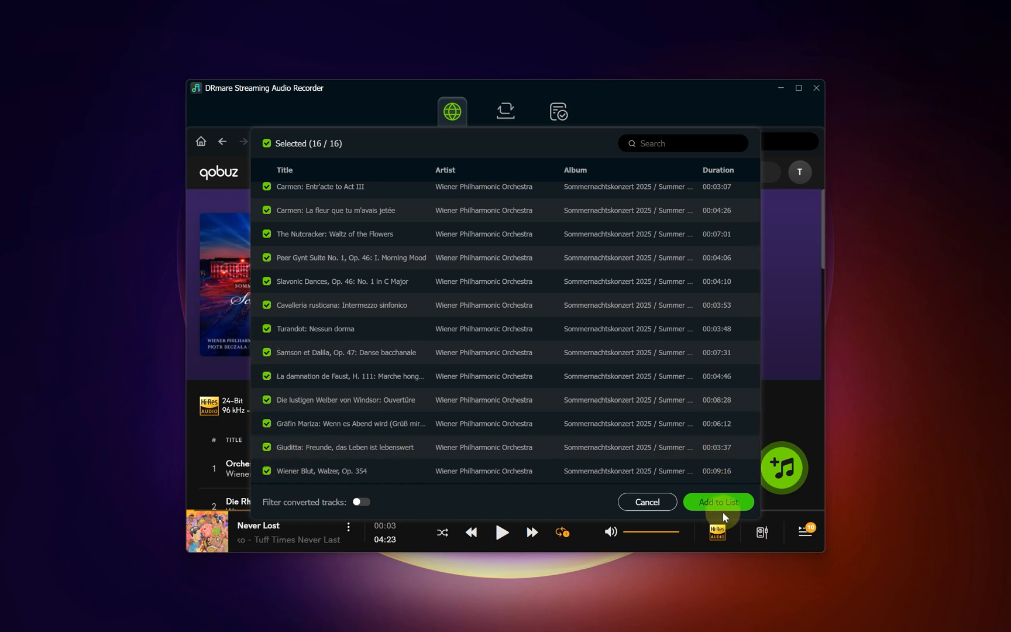
left_click(718, 501)
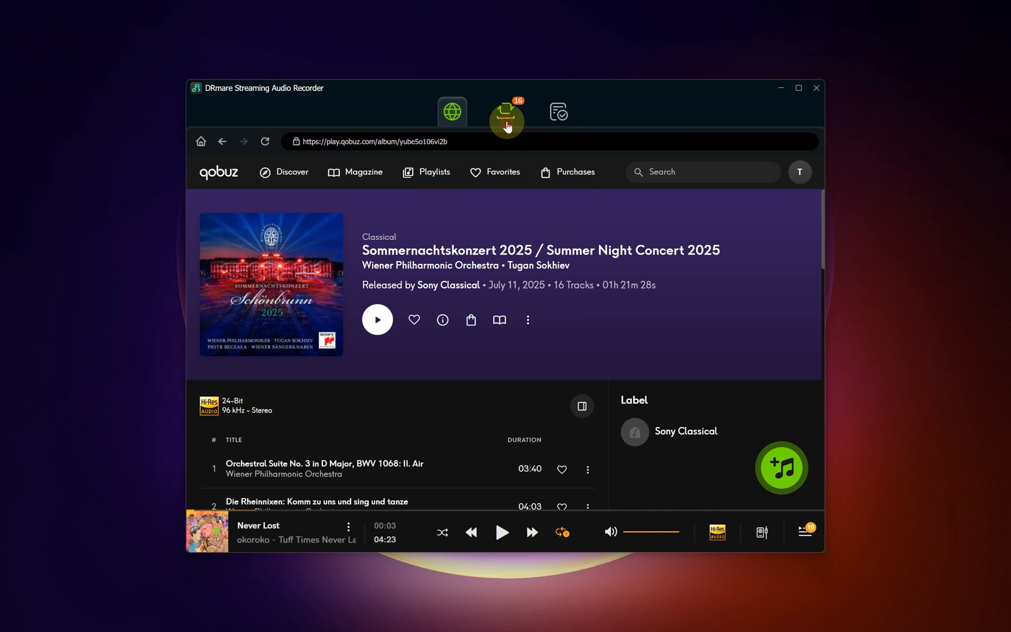
Start converting the 16 listed tracks from the Converting tab
left_click(505, 110)
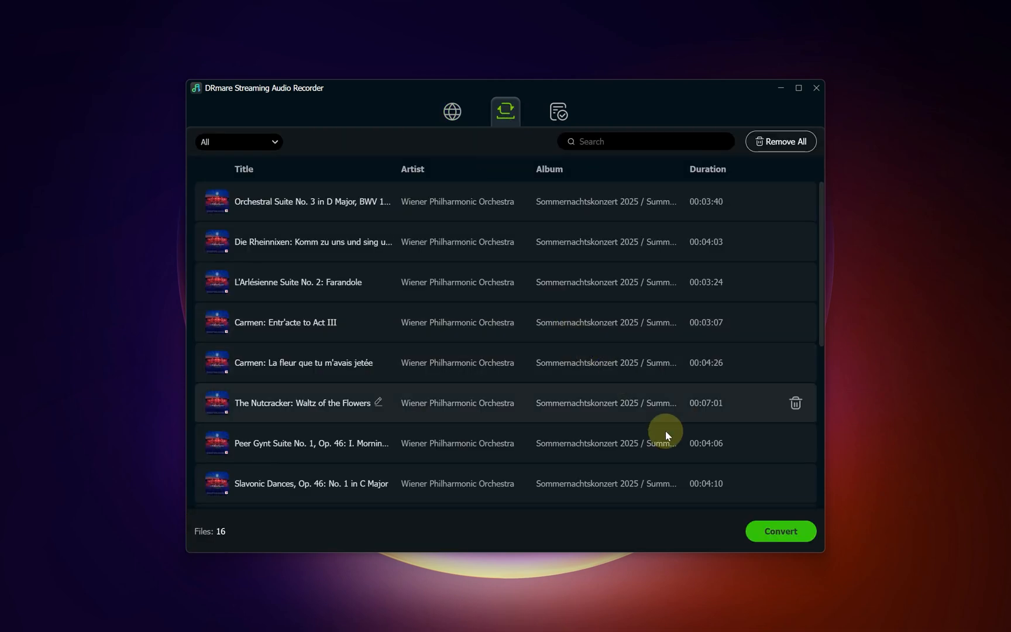
mouse_move(687, 402)
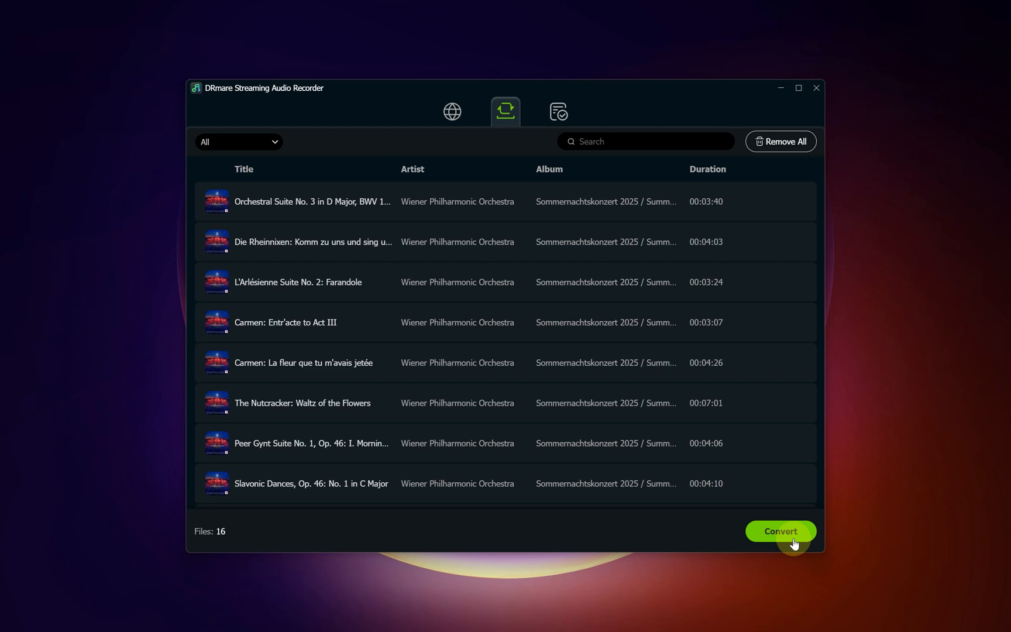
left_click(779, 532)
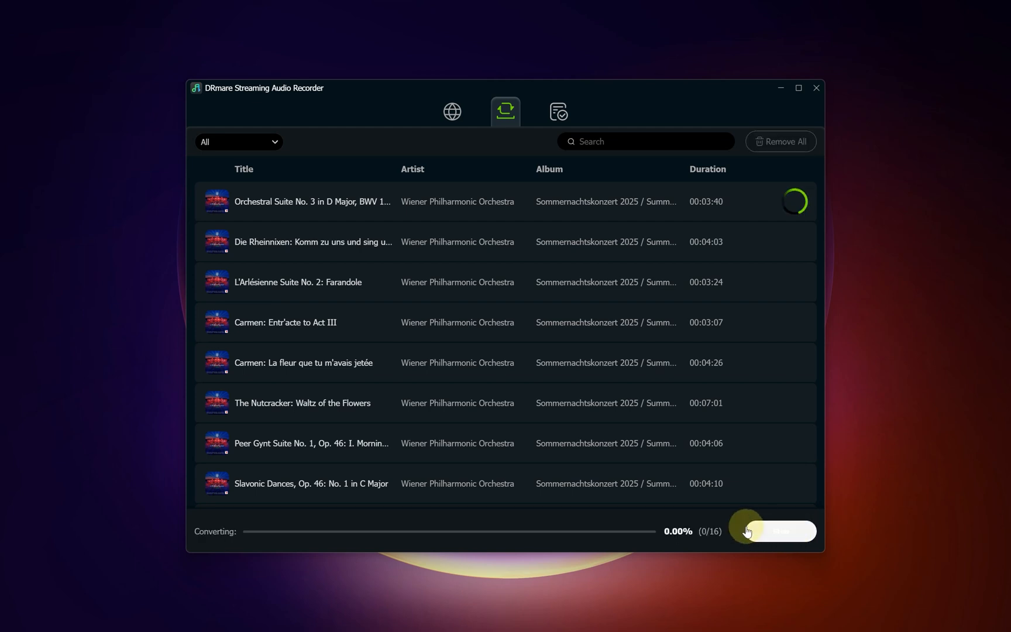
left_click(780, 531)
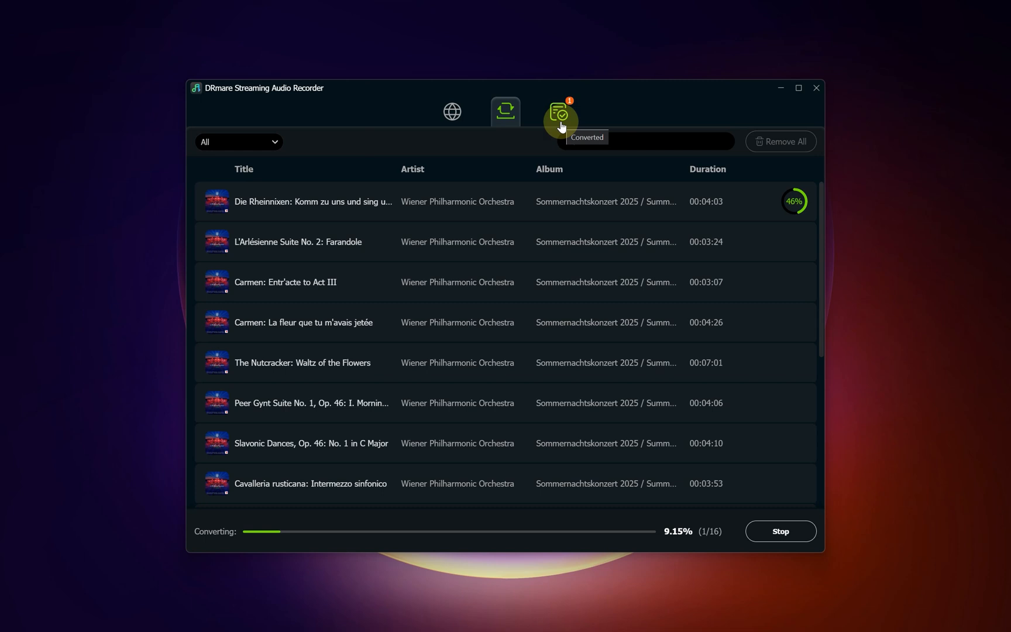
Open the output folder of the converted Orchestral Suite No. 3 track
left_click(559, 112)
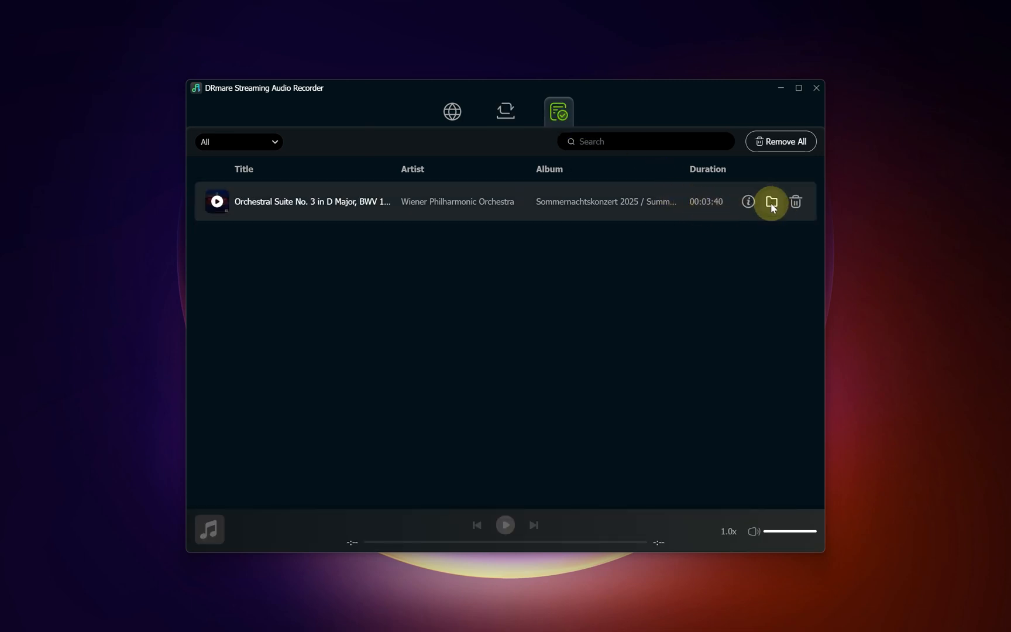
mouse_move(772, 201)
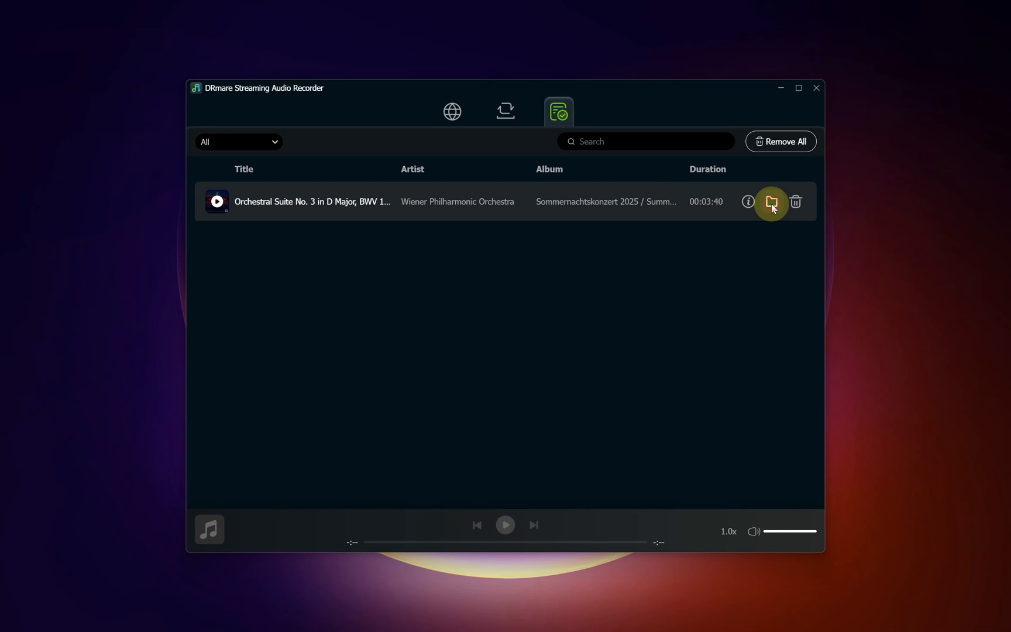
left_click(772, 202)
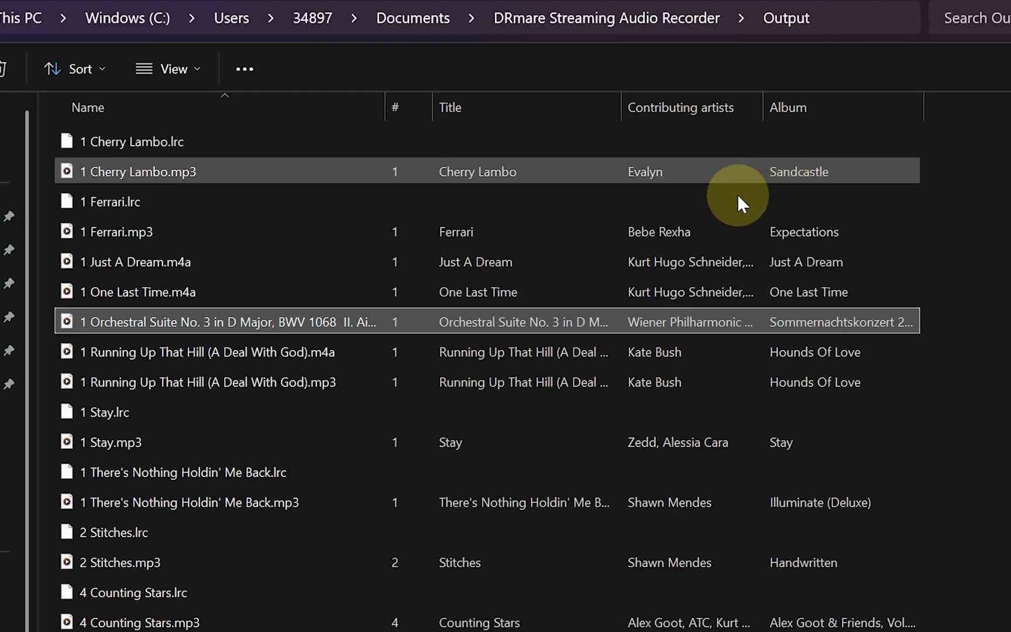
mouse_move(396, 339)
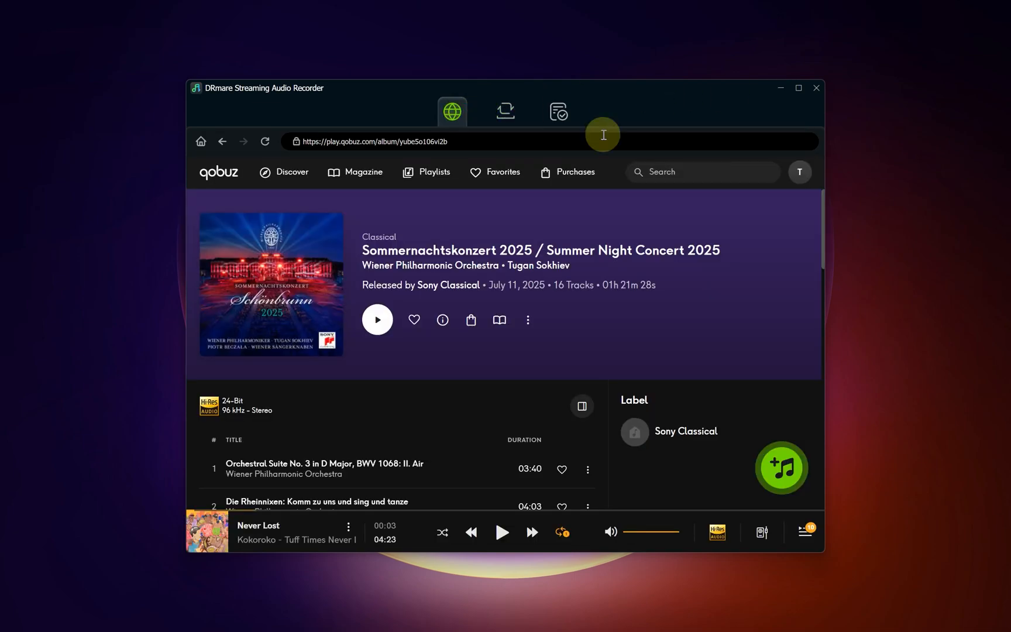
mouse_move(691, 187)
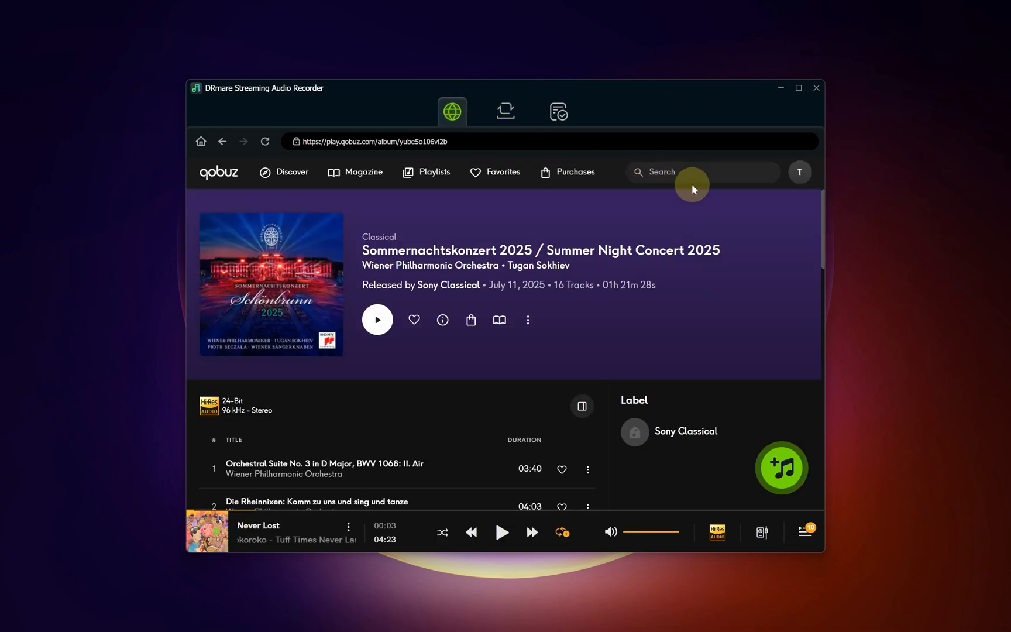